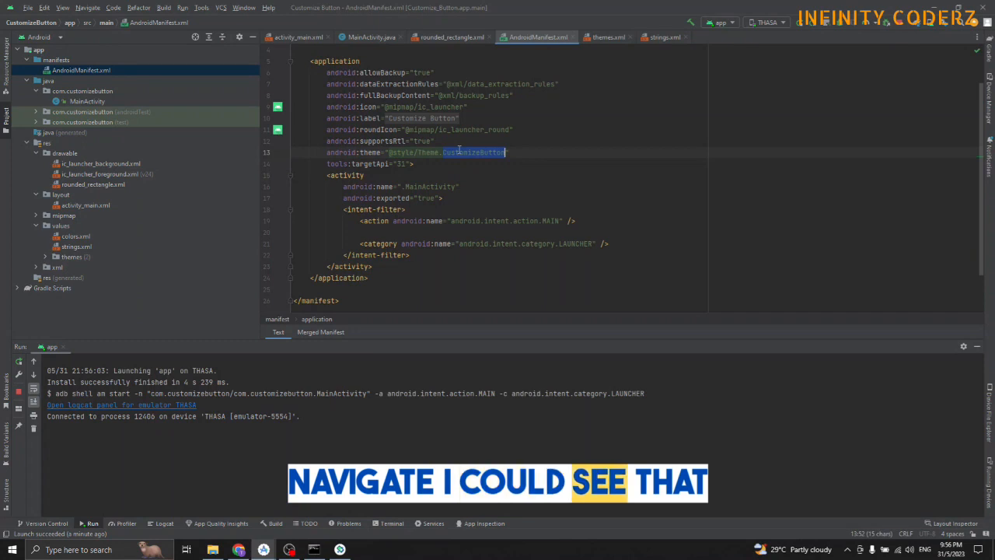
Step: Jump from the manifest theme reference into themes.xml, then move on to MainActivity.java
click(607, 37)
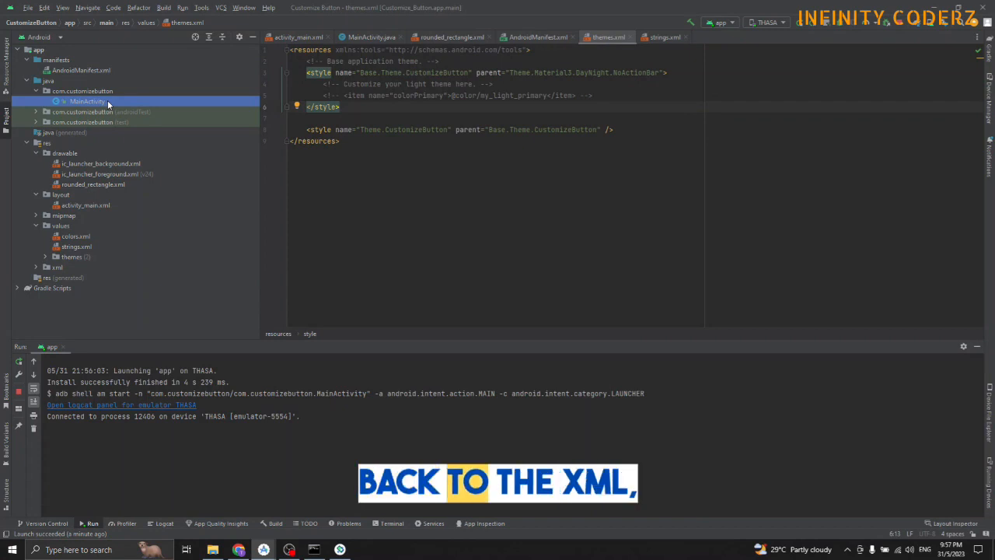
click(537, 37)
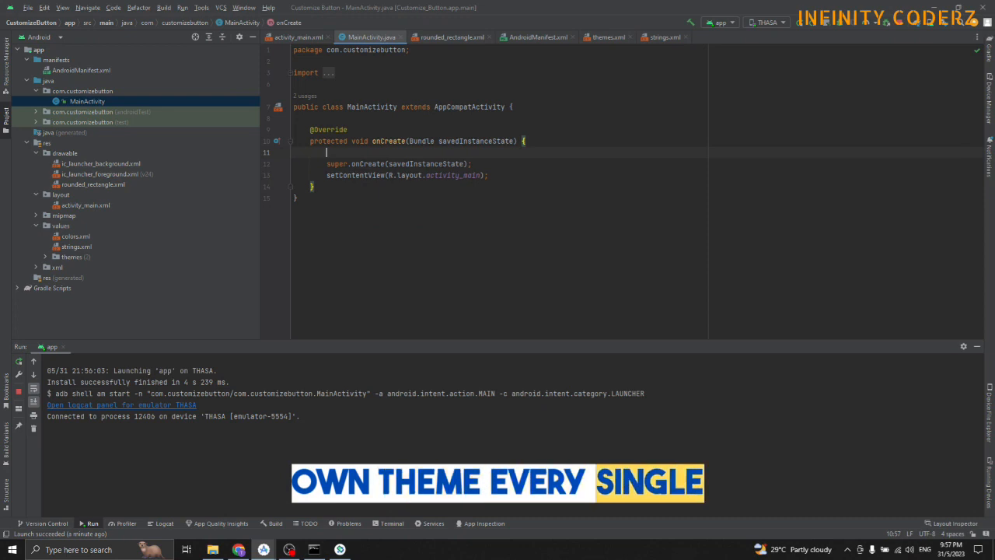
Step: Begin writing a setTheme call inside MainActivity's onCreate
text(setThe)
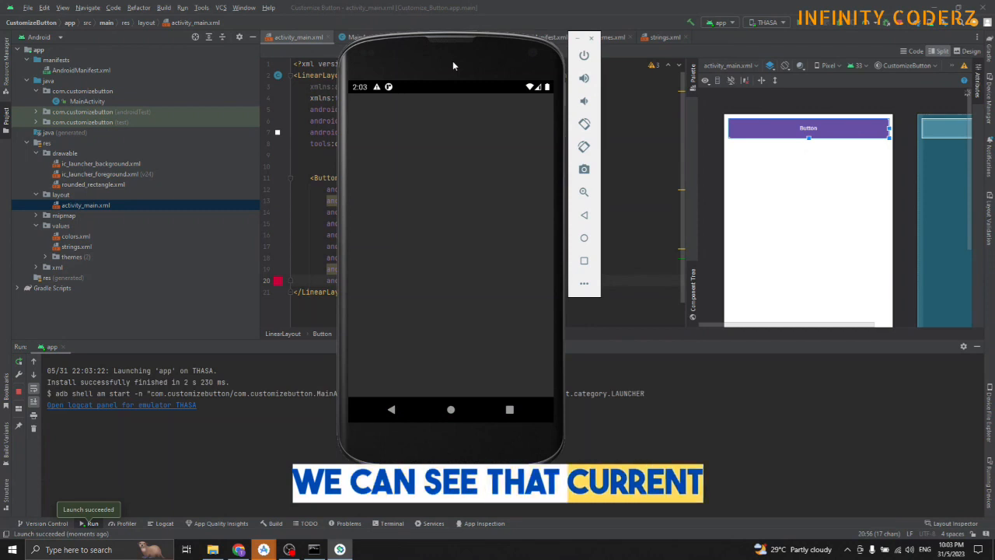
mouse_move(451, 80)
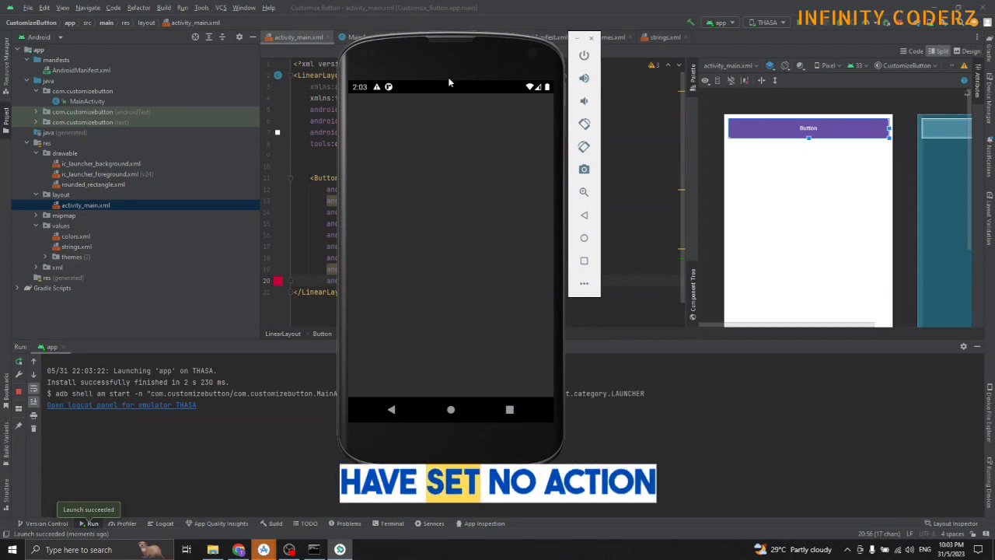